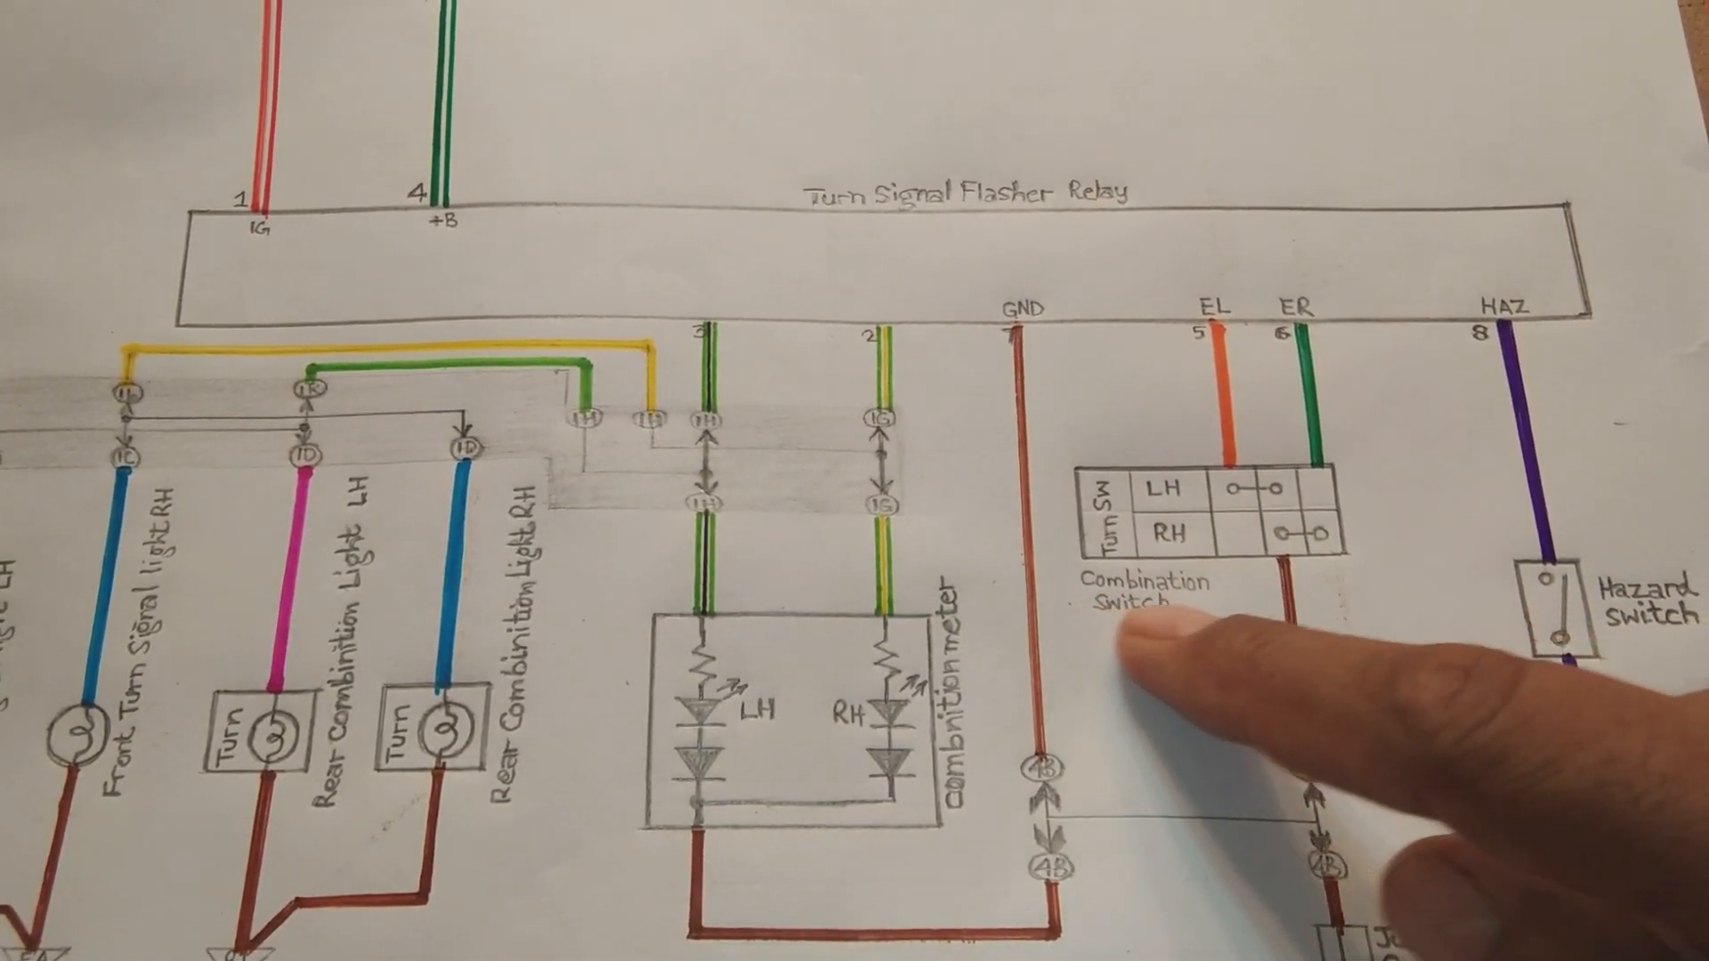
{"action": "mouse_move", "coordinate": [1199, 632]}
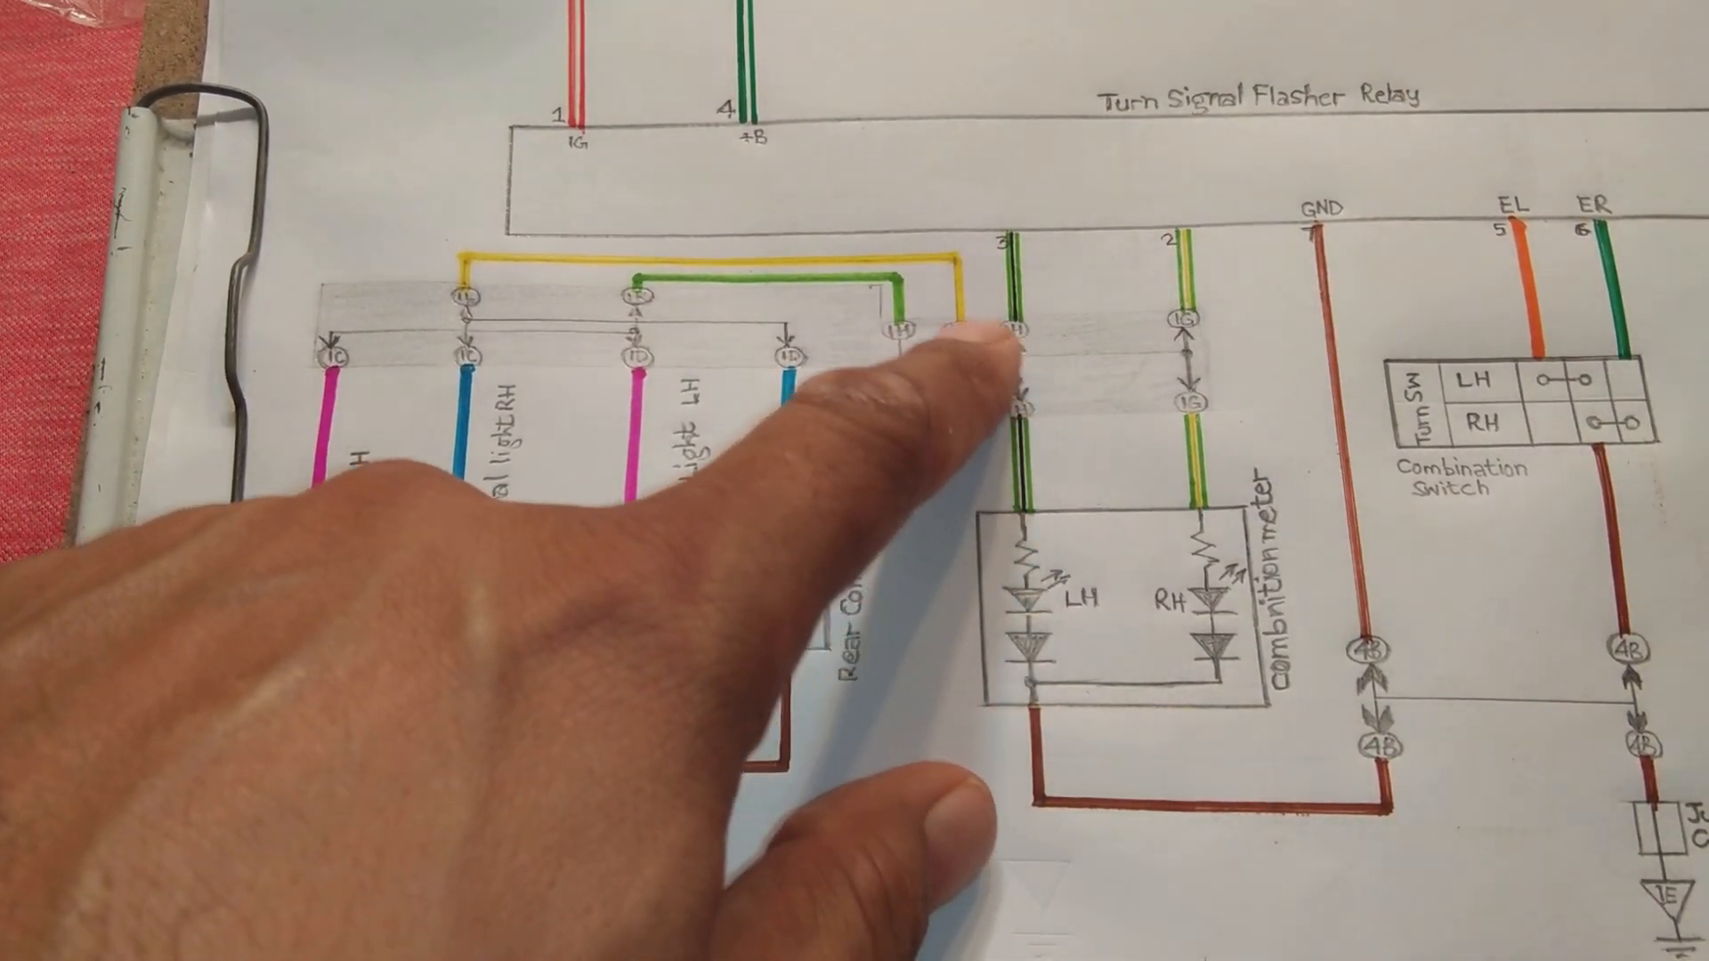
{"action": "mouse_move", "coordinate": [937, 370]}
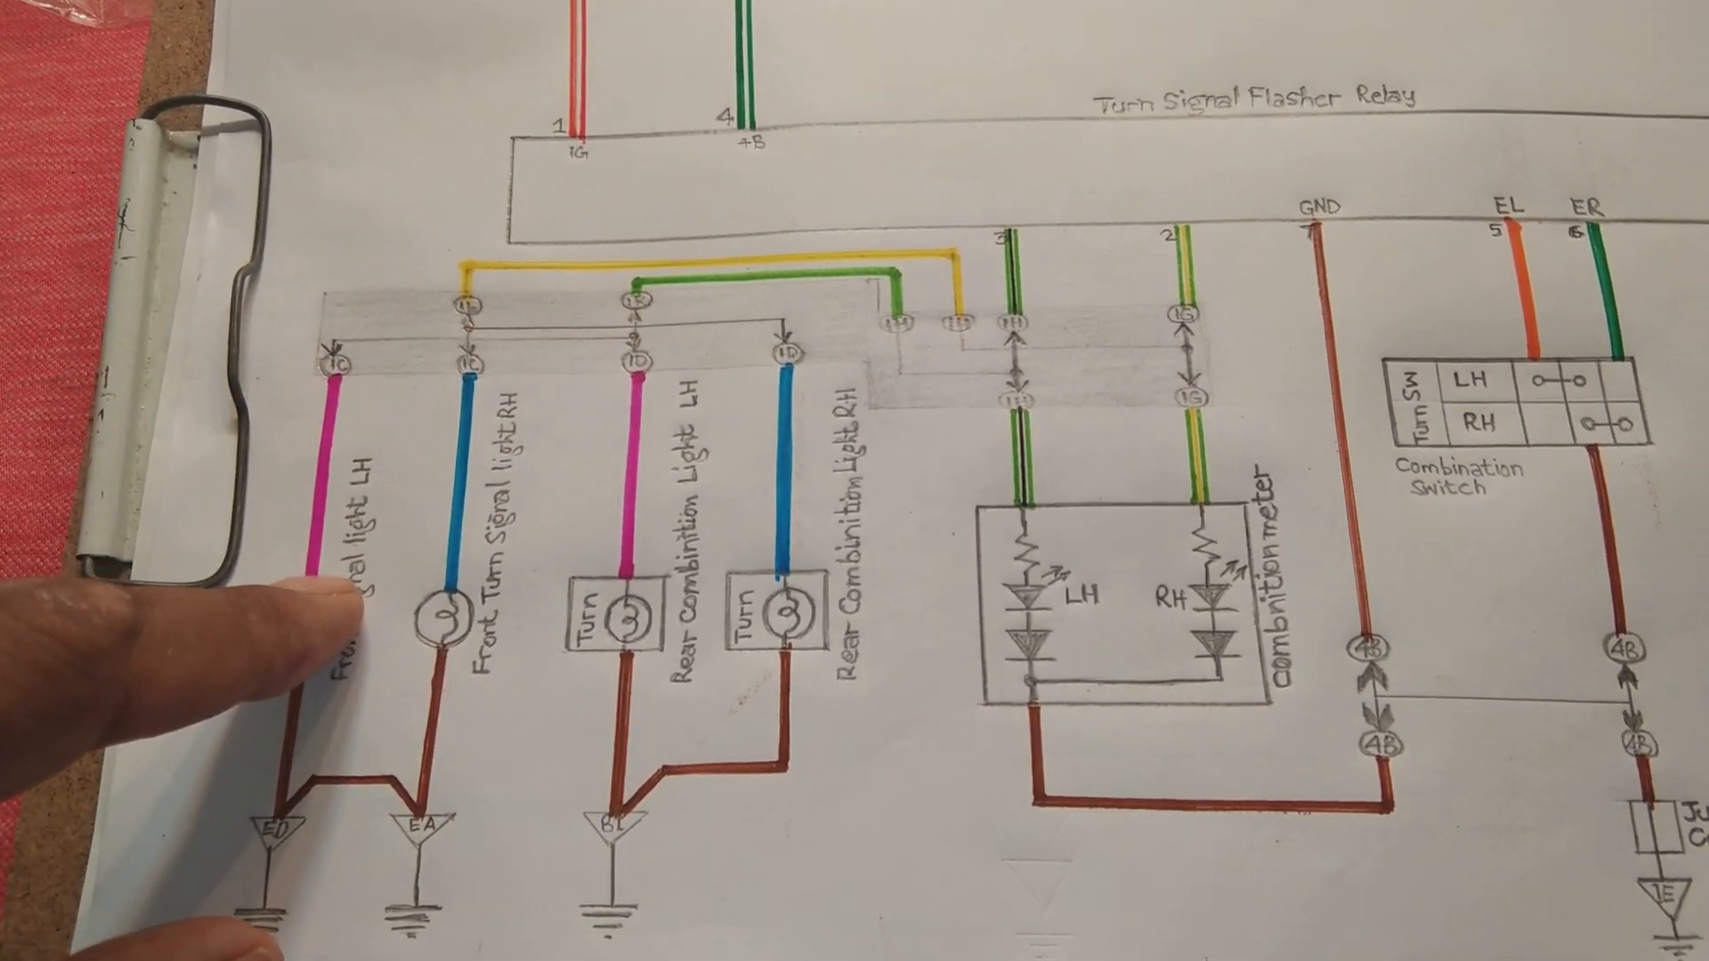
{"action": "mouse_move", "coordinate": [1471, 490]}
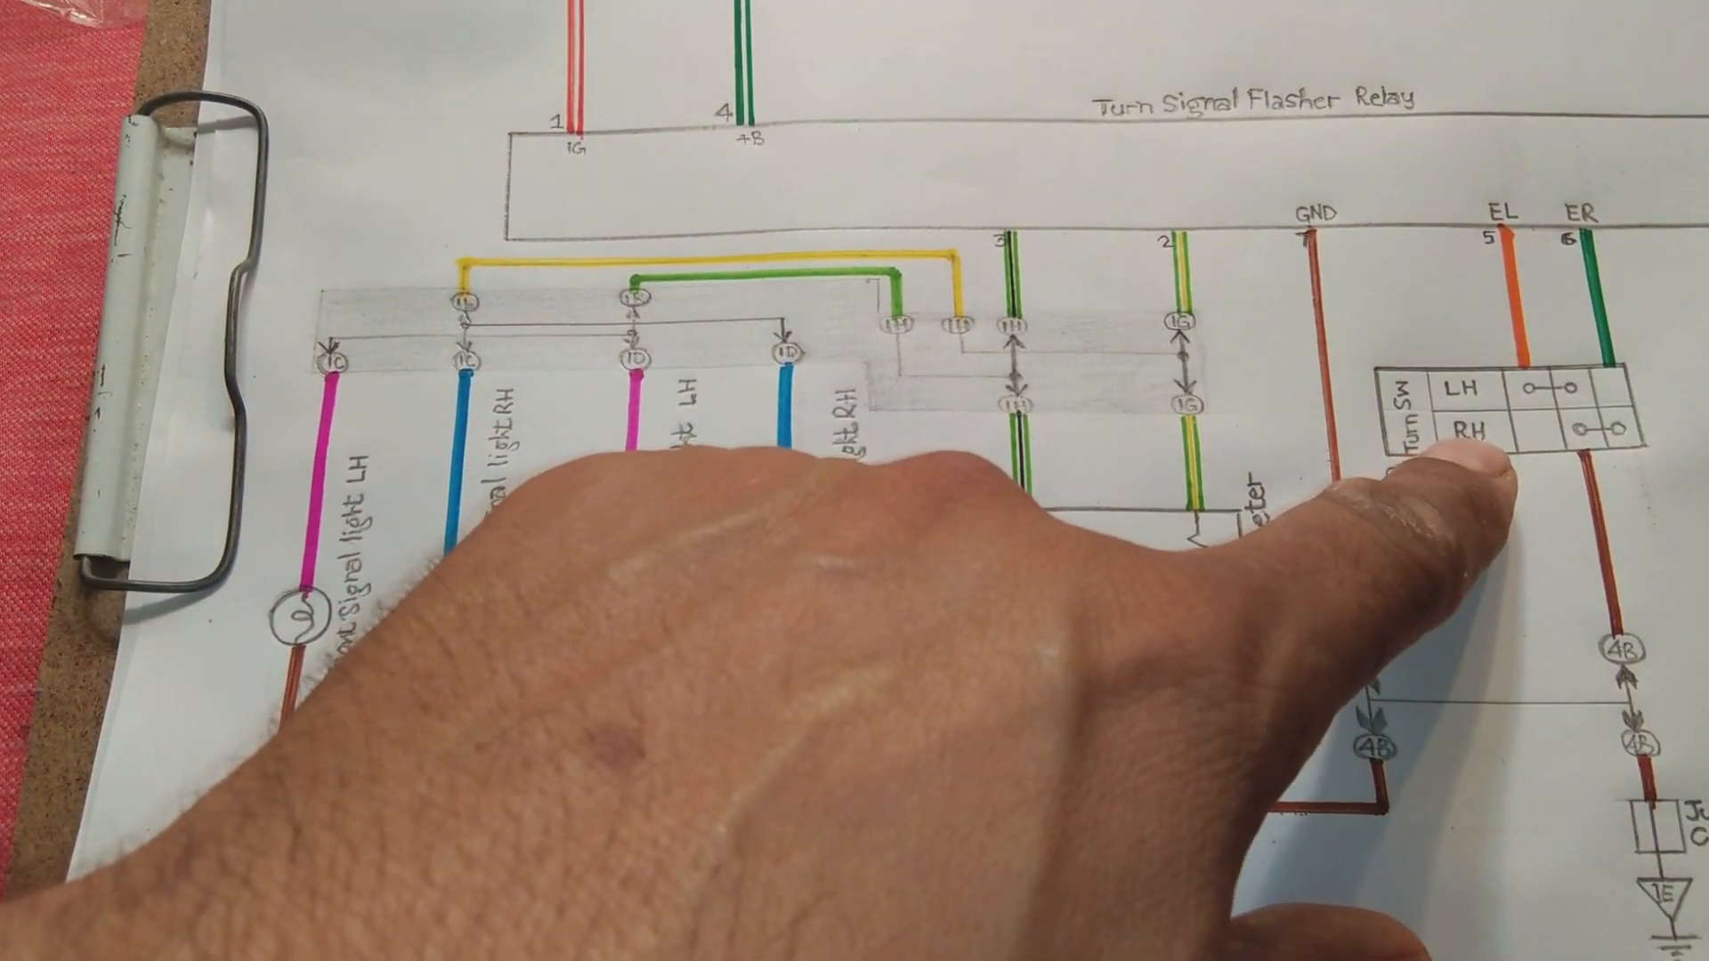